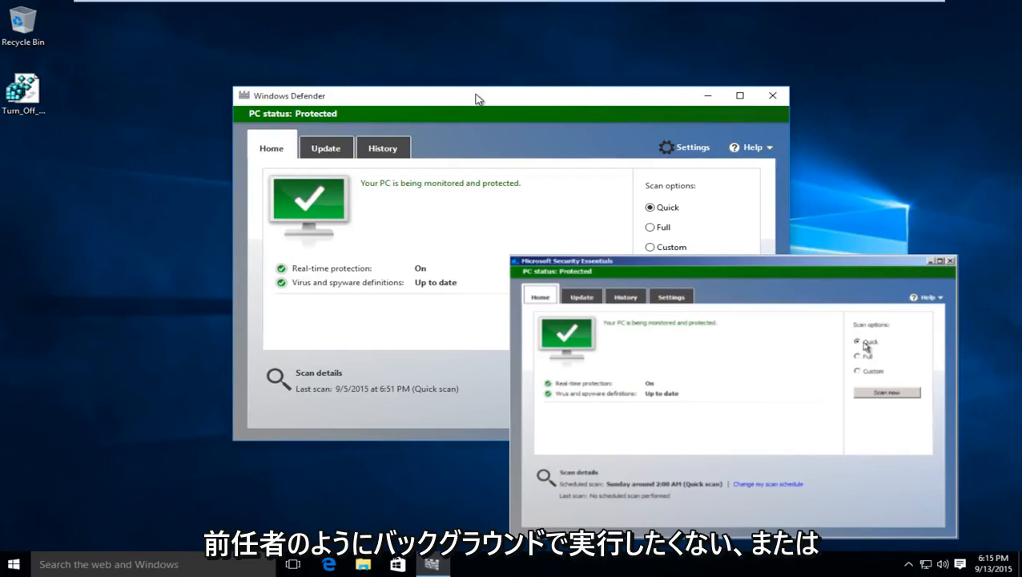
# Step: Close the Windows Defender window so Settings can be opened
pyautogui.click(951, 259)
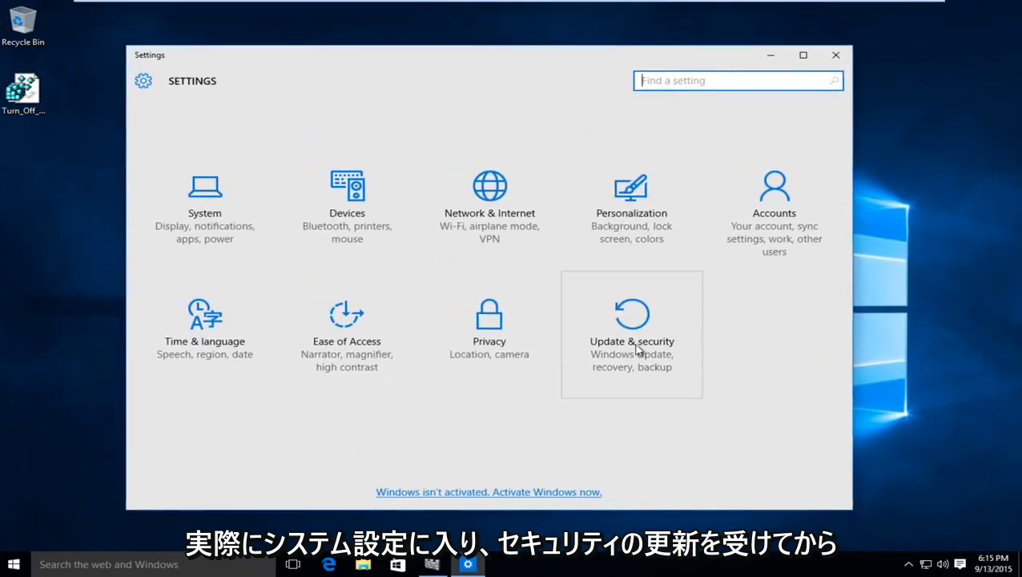
# Step: Switch Real-time protection off on the Update & security > Windows Defender page
pyautogui.click(631, 335)
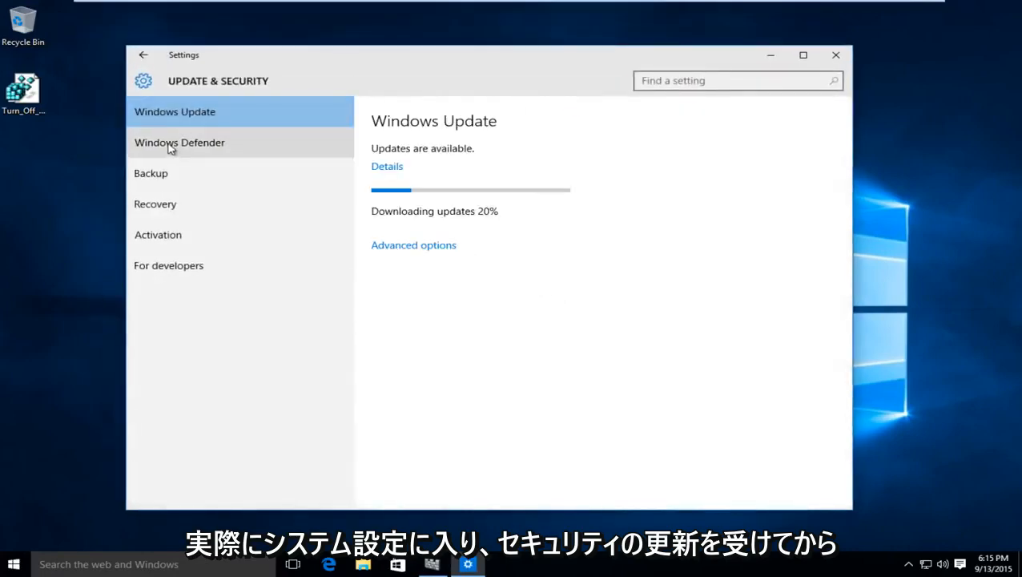
pyautogui.click(180, 141)
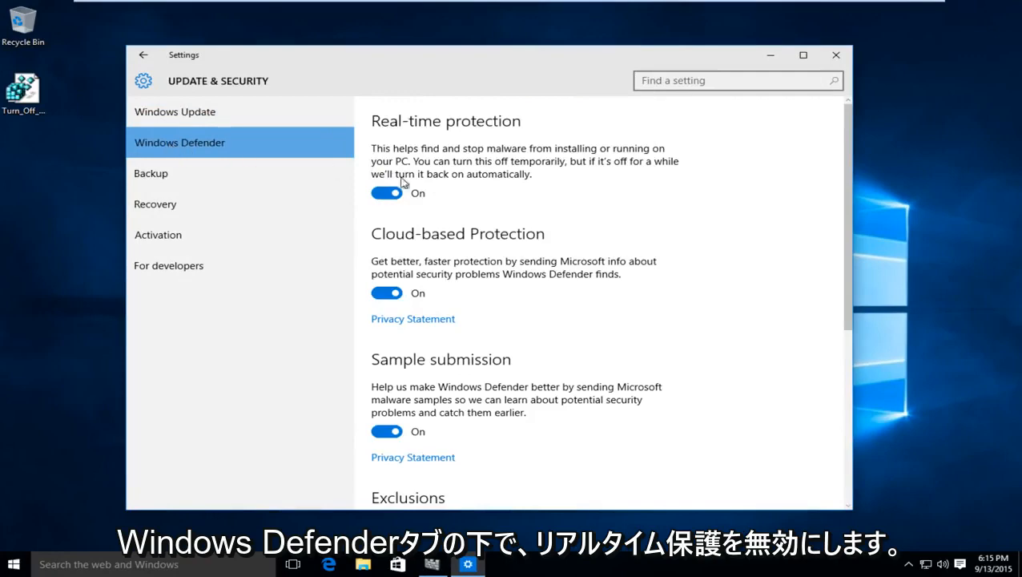
pyautogui.click(387, 192)
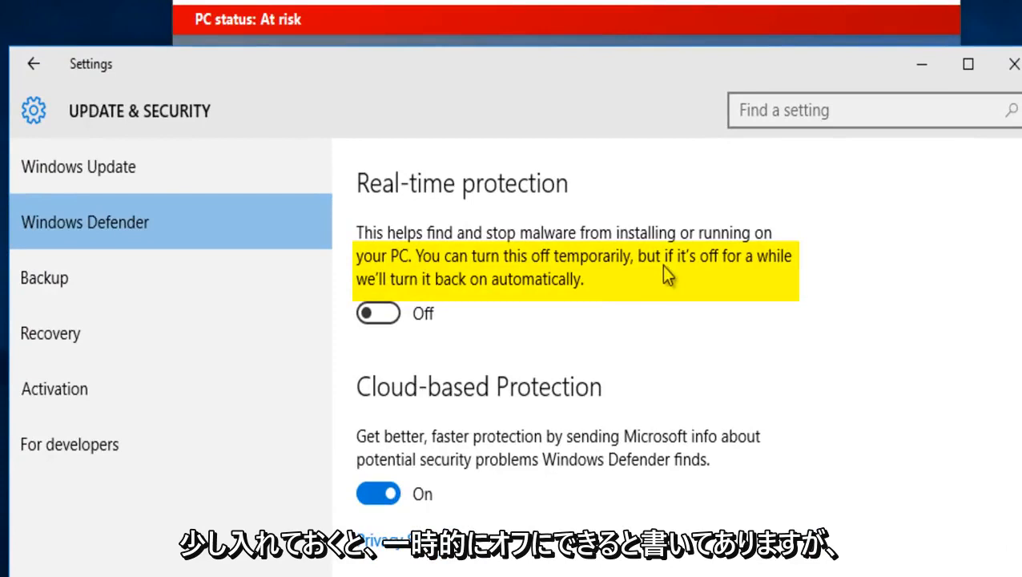
pyautogui.moveTo(425, 301)
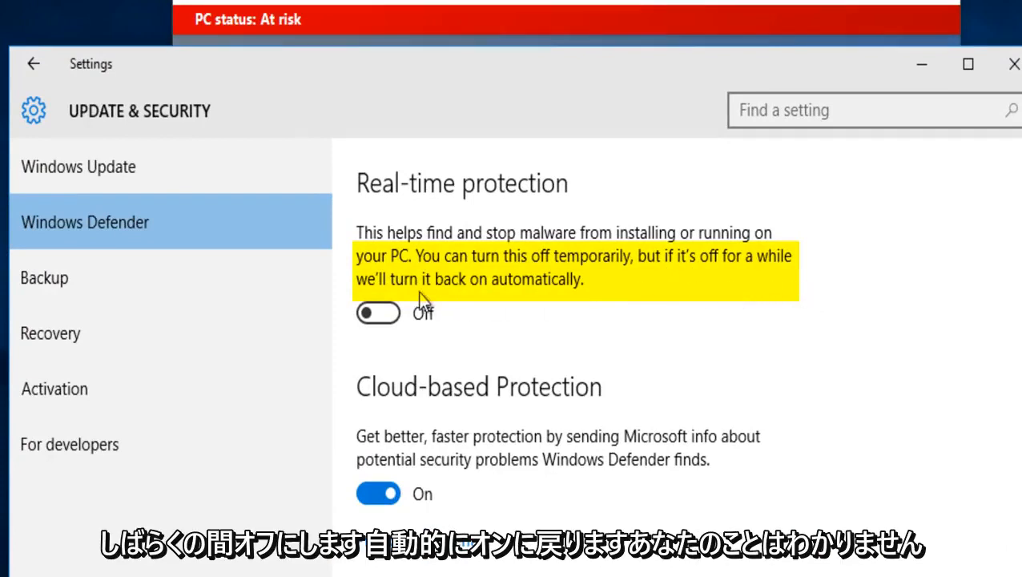
pyautogui.moveTo(542, 290)
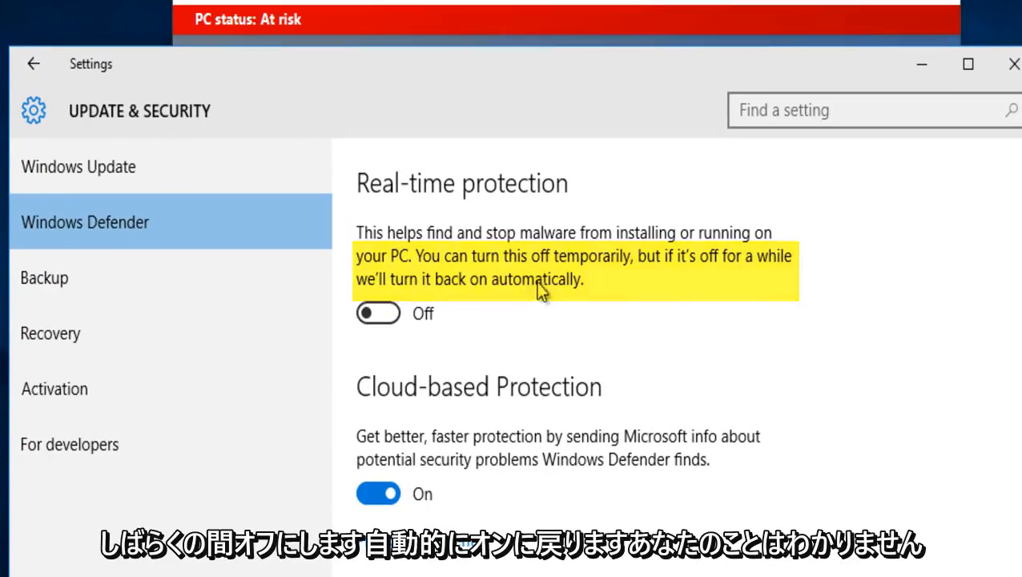
pyautogui.scroll(-3)
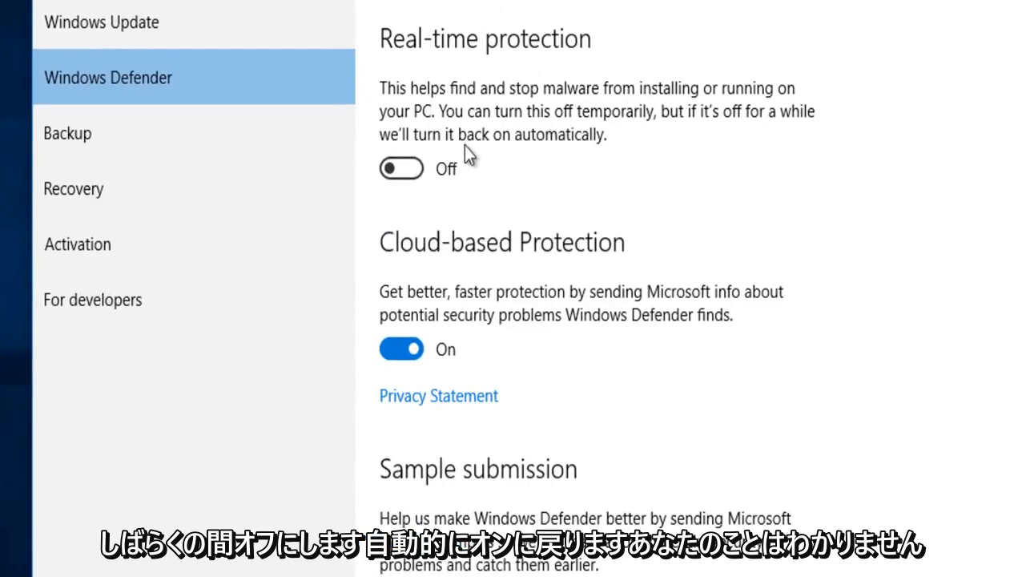
pyautogui.moveTo(616, 109)
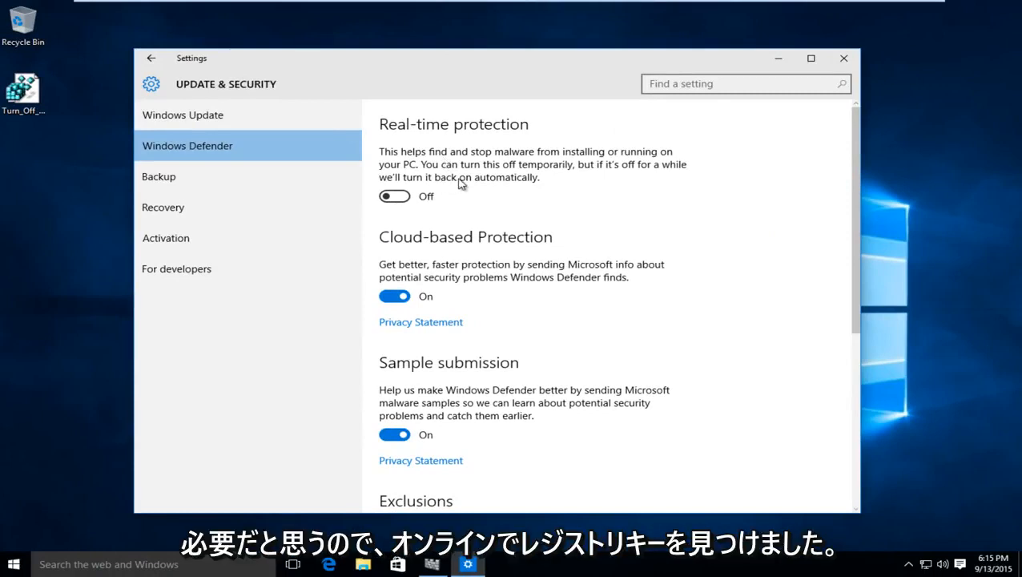
pyautogui.moveTo(618, 160)
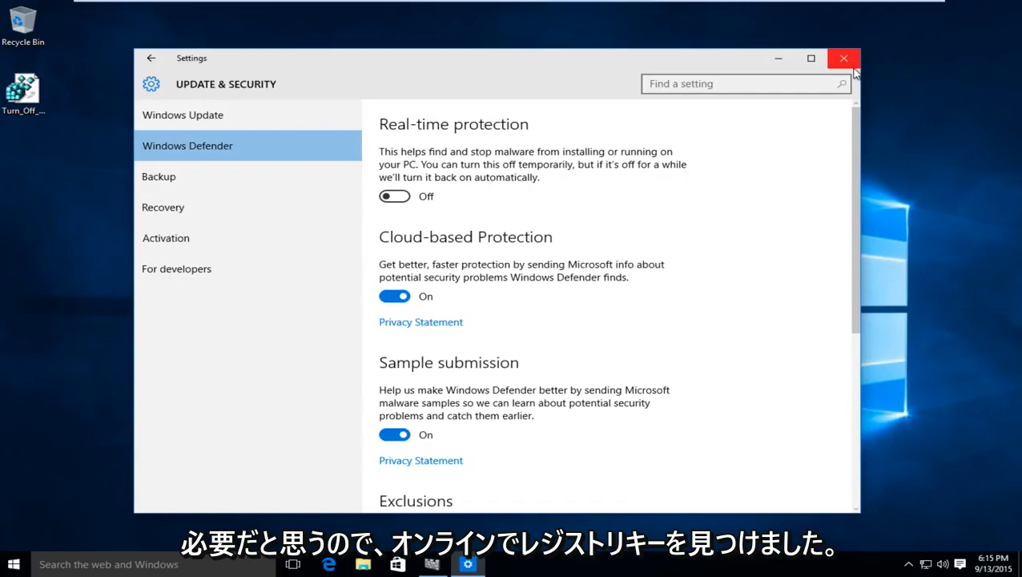
pyautogui.moveTo(842, 57)
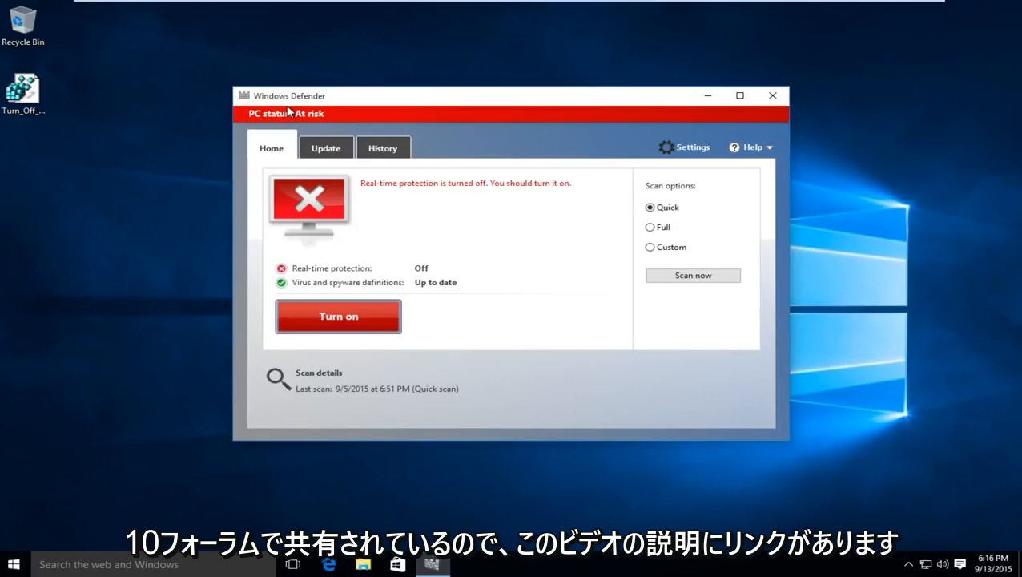
pyautogui.moveTo(400, 112)
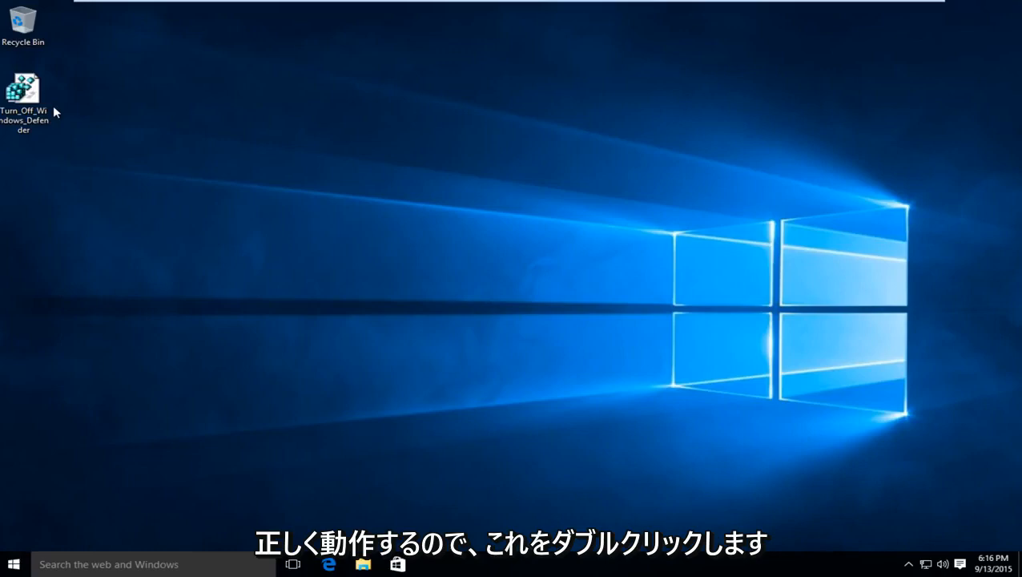
# Step: Run Turn_Off_Windows_Defender.reg from the desktop, approving UAC and confirming the registry merge
pyautogui.doubleClick(22, 86)
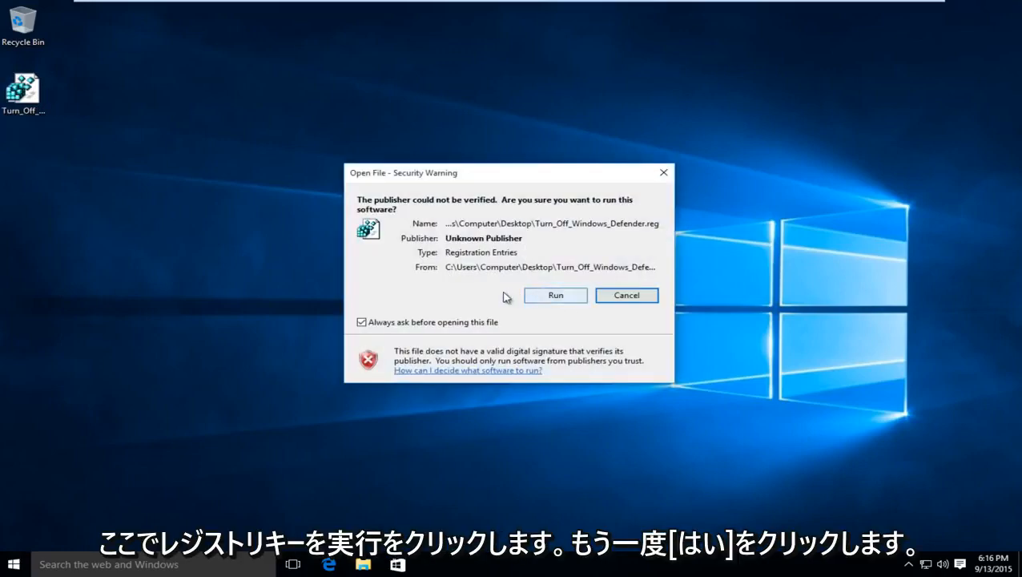
pyautogui.click(554, 295)
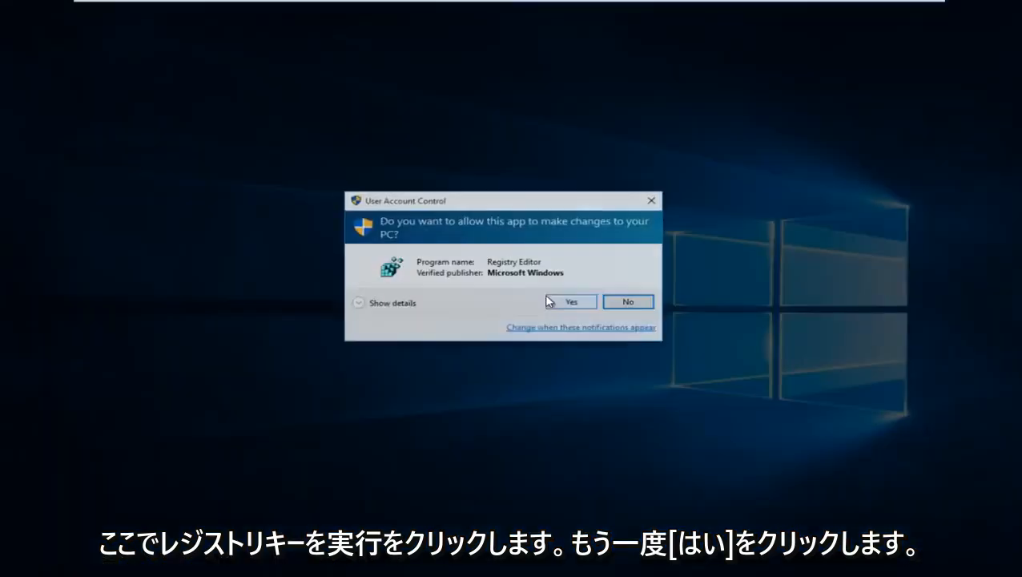
pyautogui.click(570, 301)
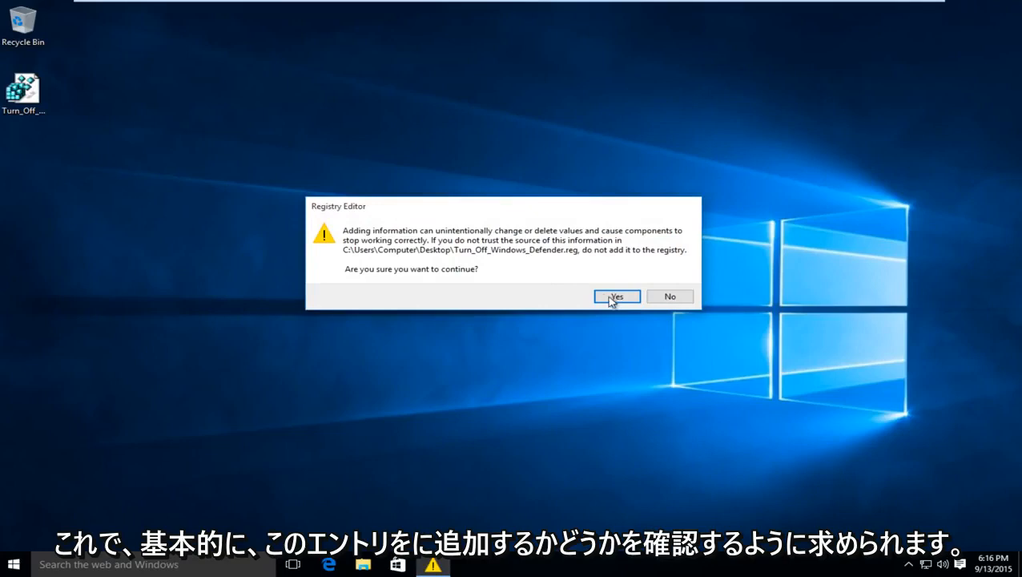
pyautogui.moveTo(536, 280)
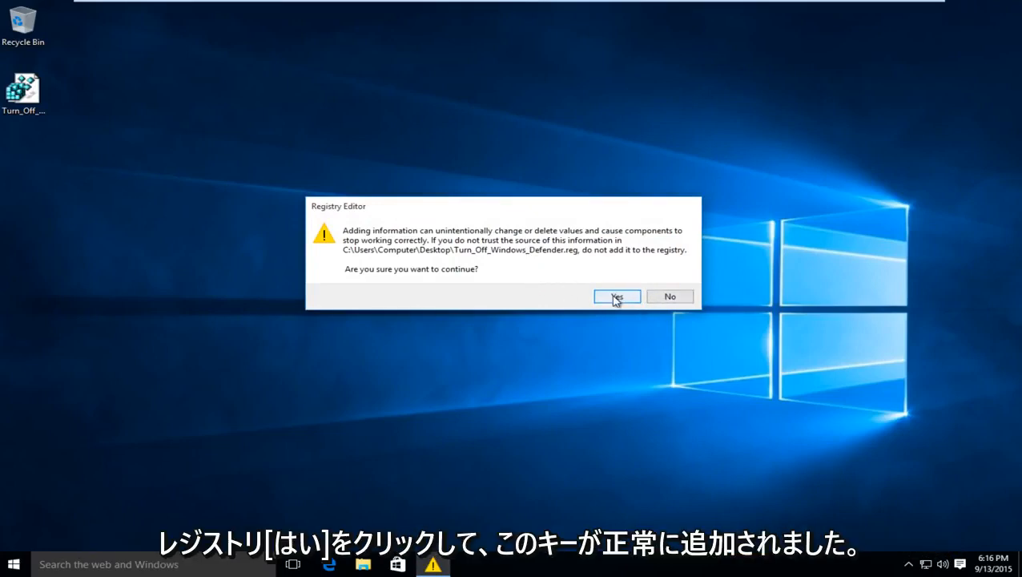
pyautogui.click(615, 295)
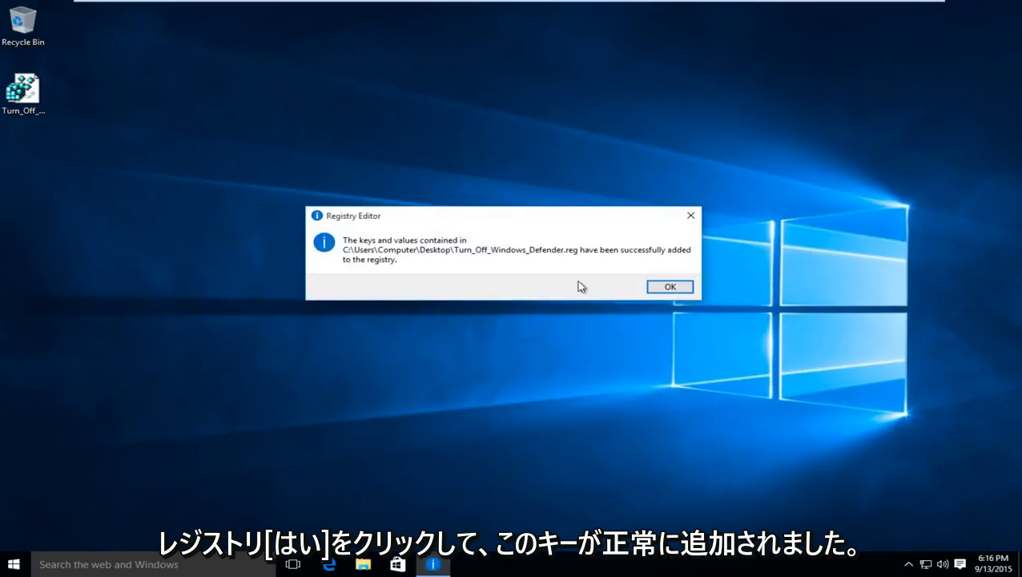
pyautogui.moveTo(447, 250)
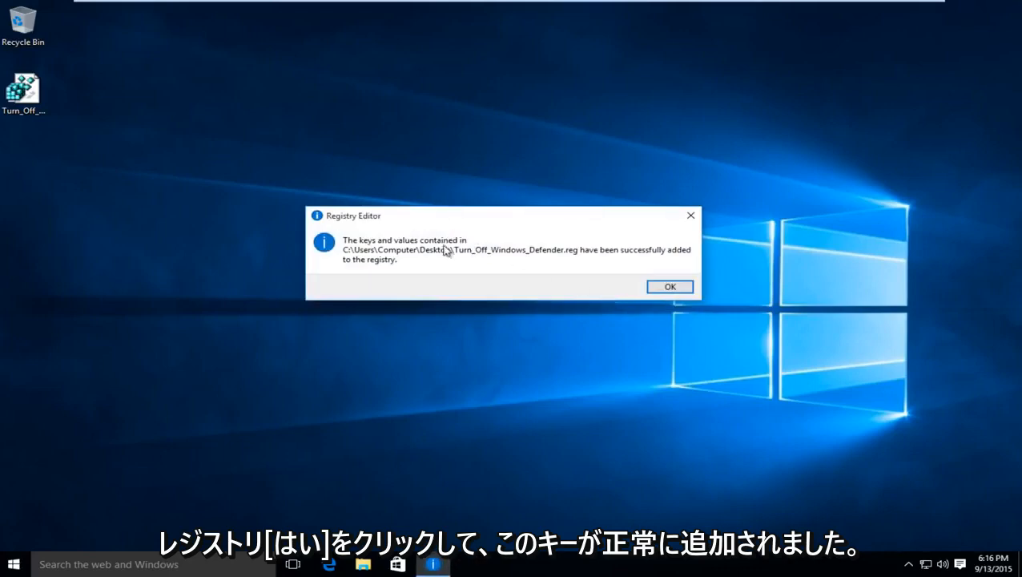
pyautogui.click(670, 287)
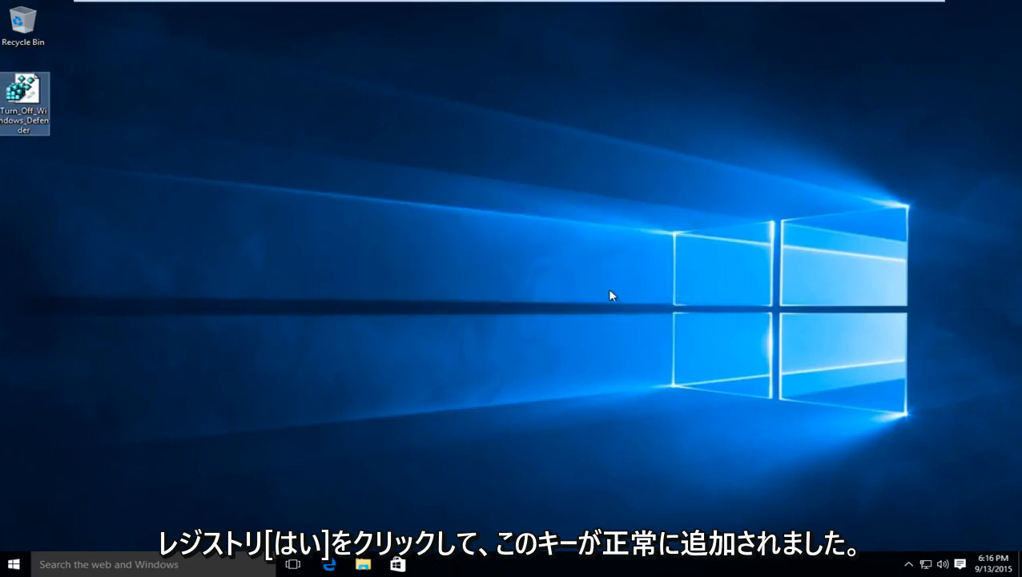
# Step: Reopen Settings > Update & security to see the Defender toggles greyed out
pyautogui.click(13, 564)
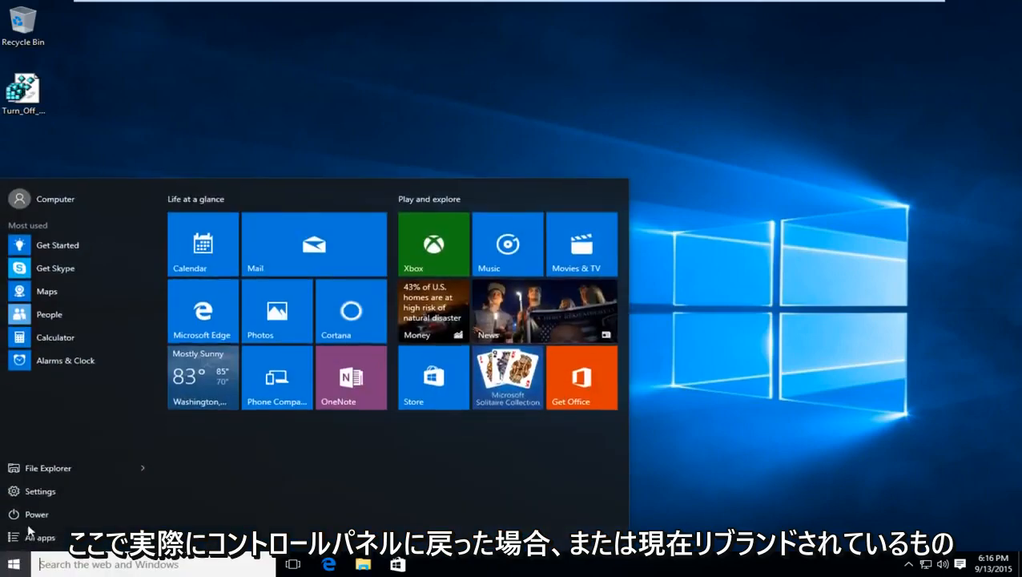
pyautogui.click(38, 490)
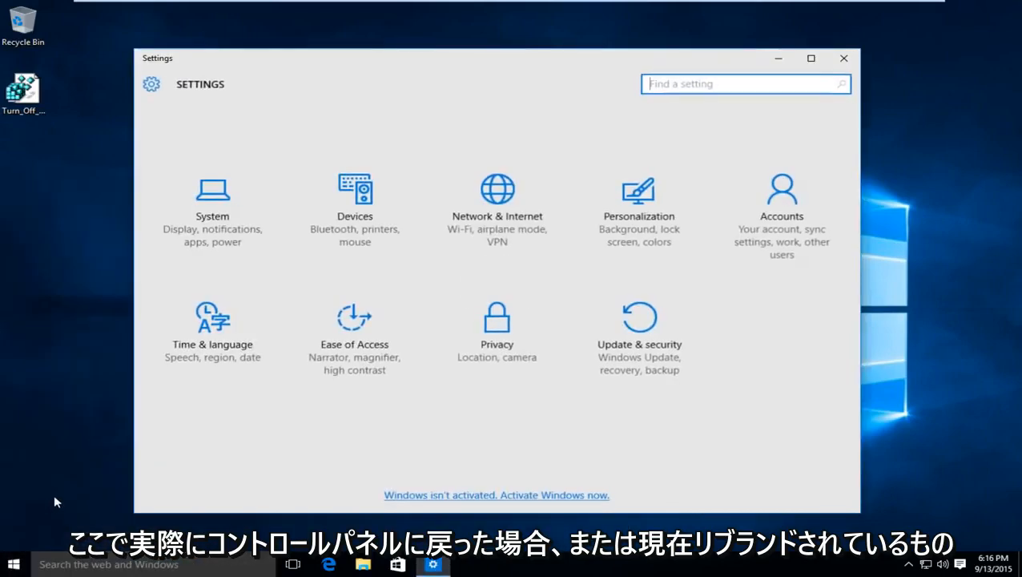
pyautogui.moveTo(640, 344)
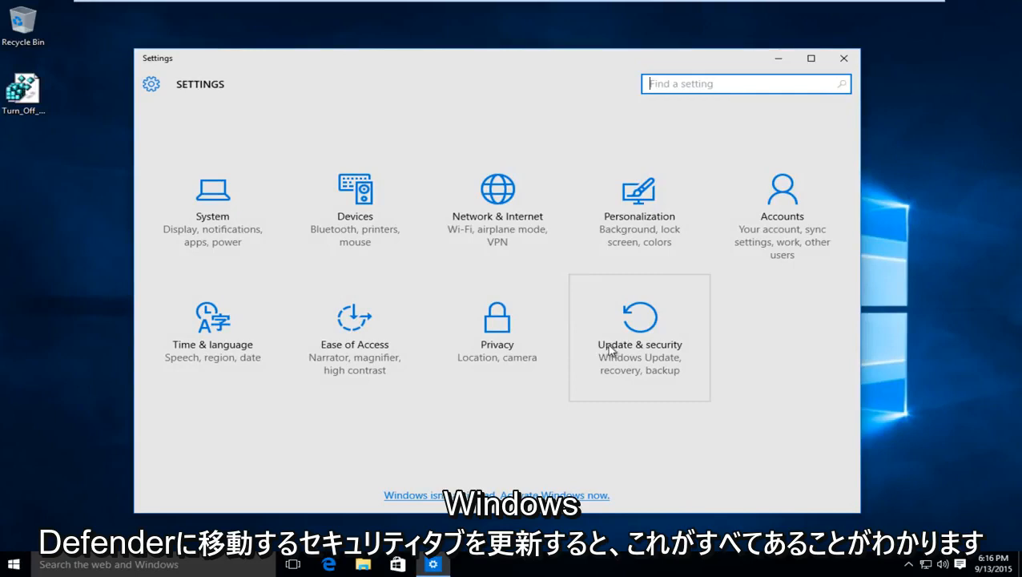
pyautogui.click(639, 337)
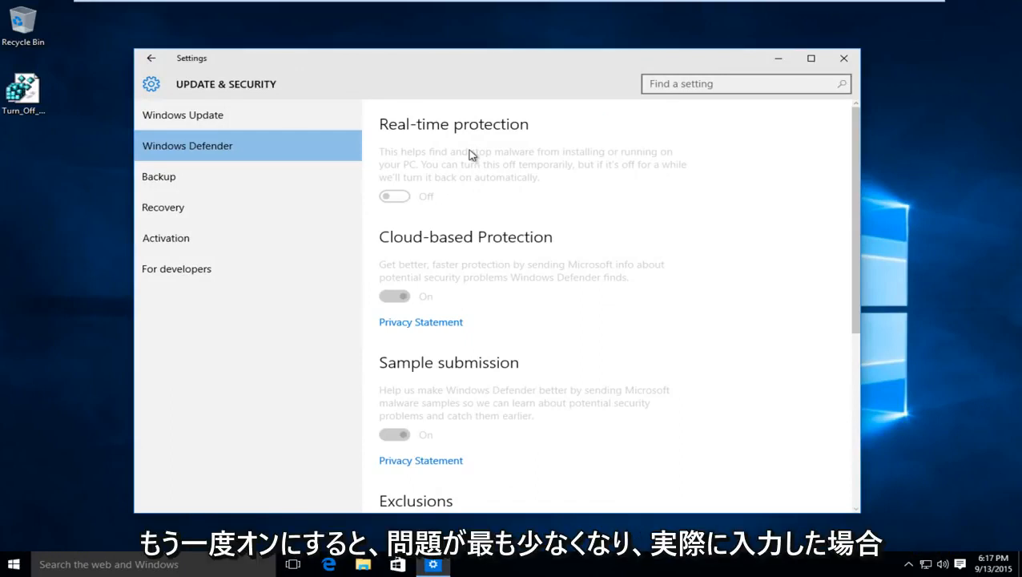
pyautogui.moveTo(842, 57)
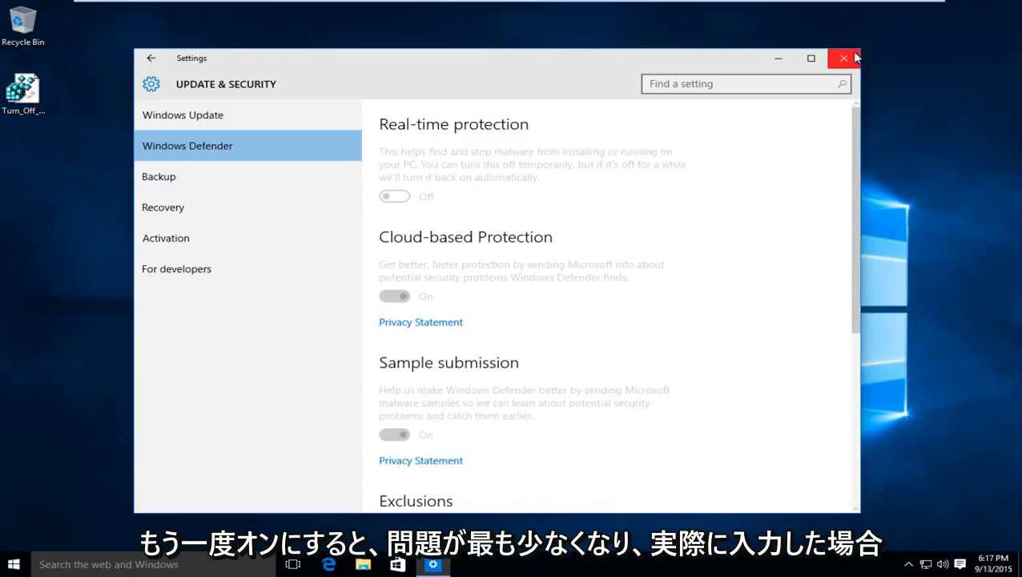
pyautogui.click(843, 58)
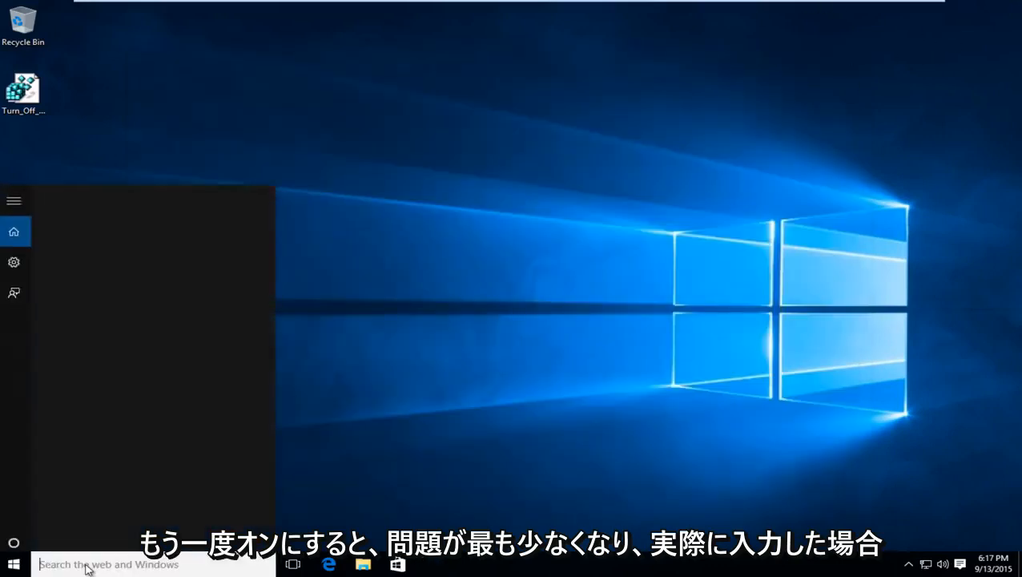
# Step: Search 'windows', launch Windows Defender and dismiss its group-policy-off notice
pyautogui.write('windows')
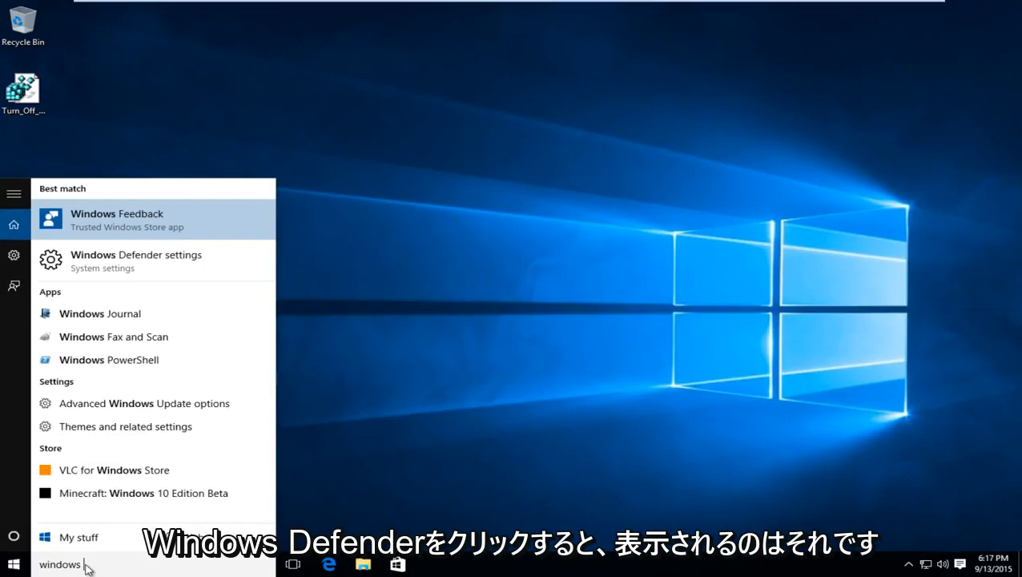
pyautogui.click(136, 260)
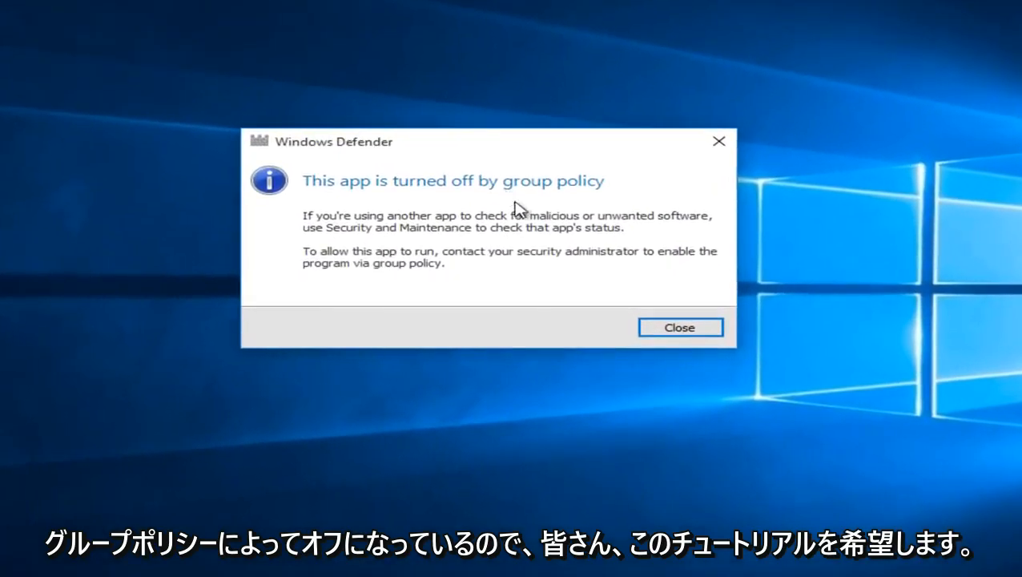
pyautogui.click(679, 326)
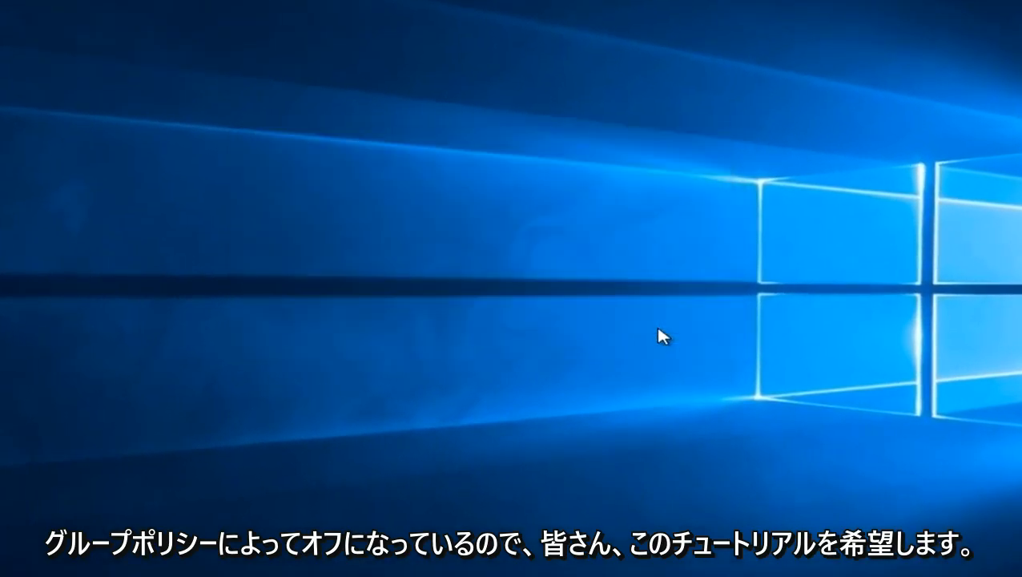